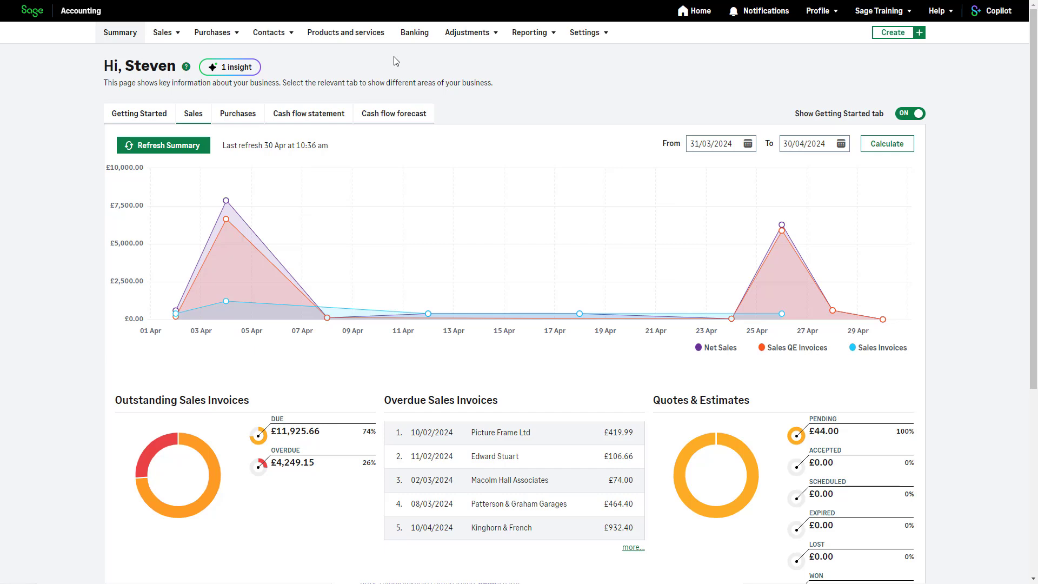
pyautogui.moveTo(414, 32)
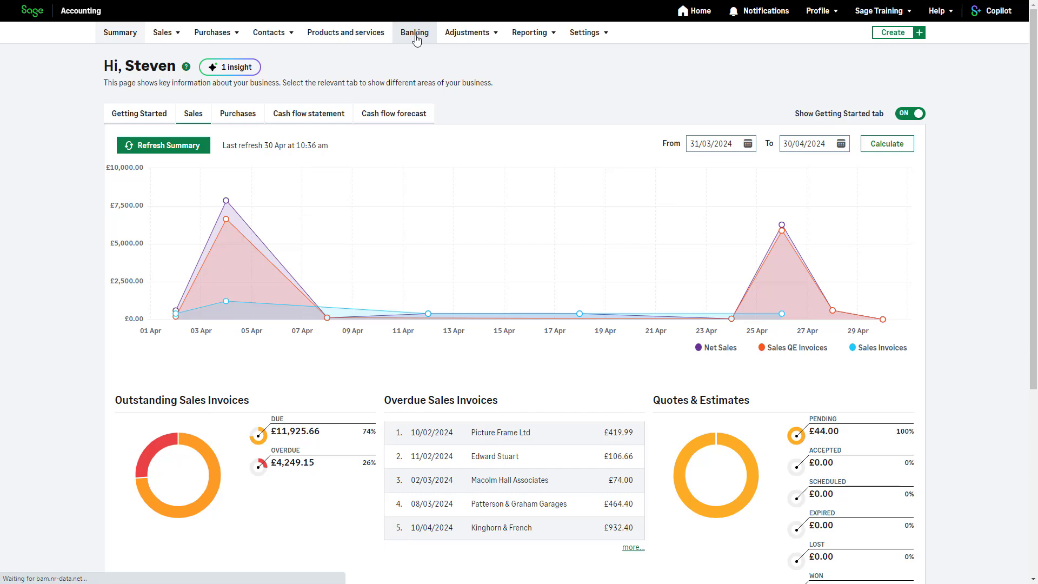
# Open the Banking tab to see the Bank Account, Halifax Credit Card and Cash balances
pyautogui.click(414, 32)
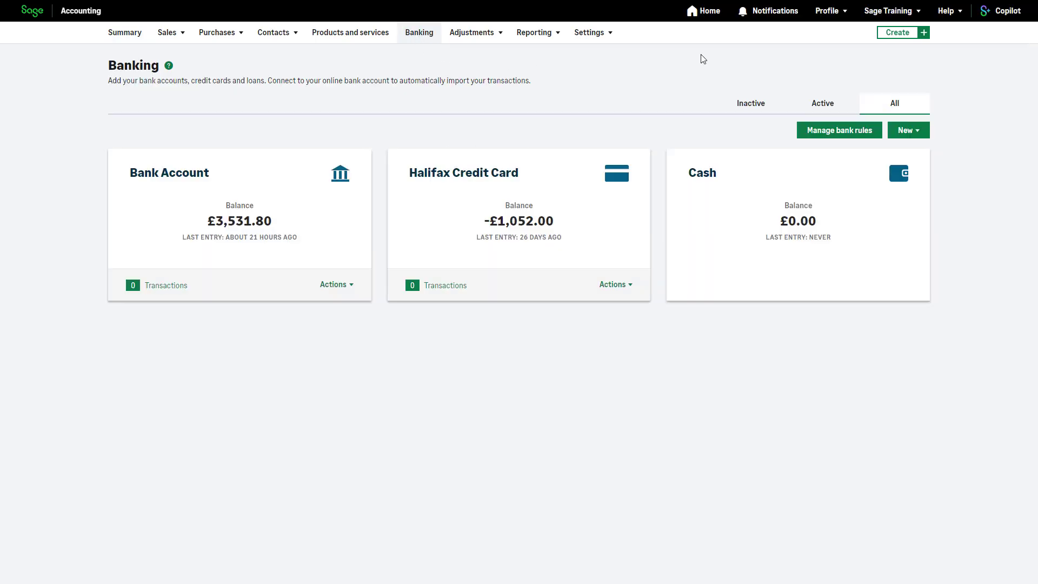
# Start a new bank transfer from 1200 Bank Account into 1220 Halifax Credit Card
pyautogui.click(907, 129)
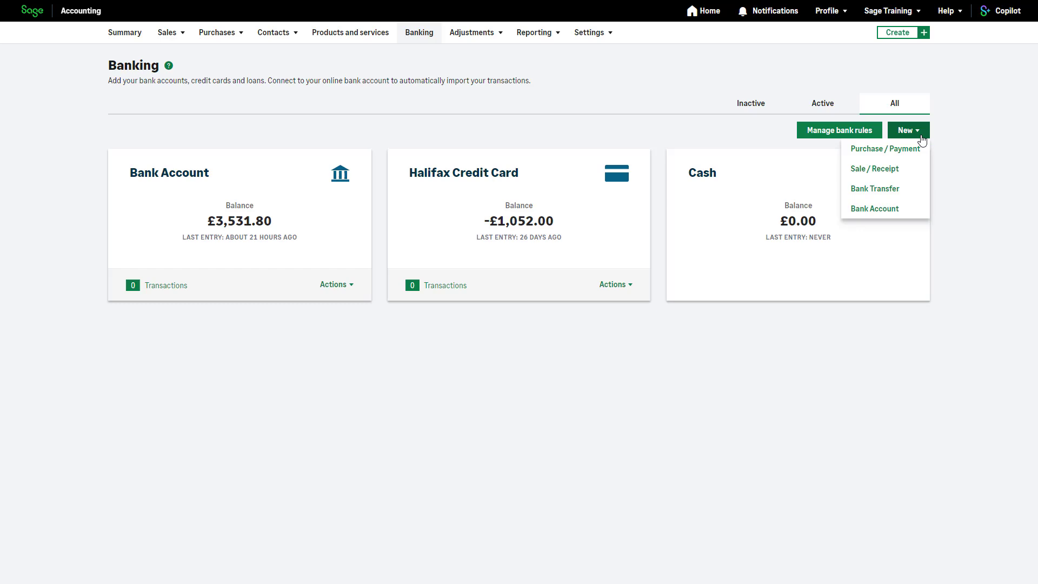
pyautogui.click(874, 189)
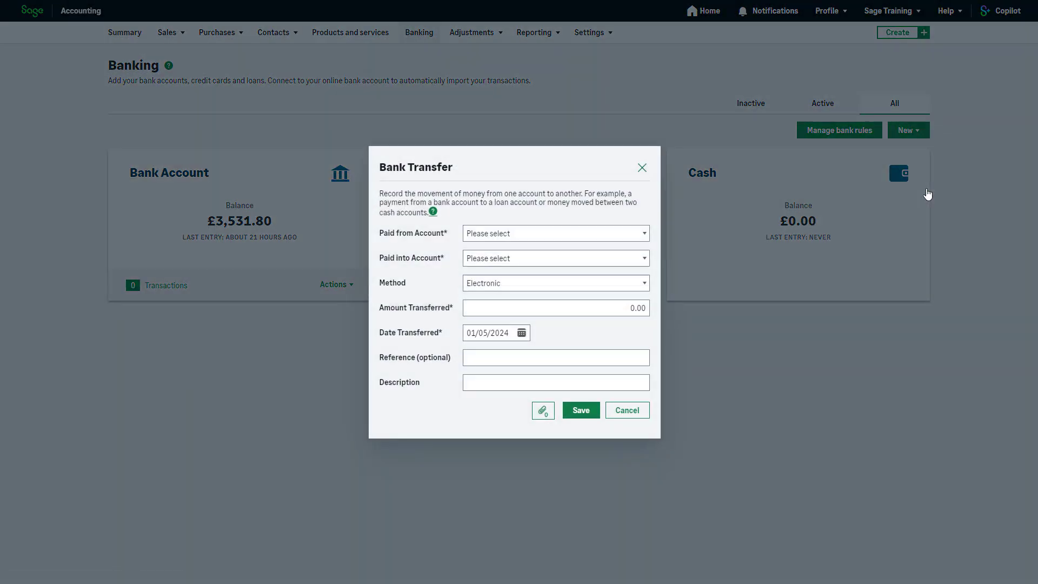
pyautogui.moveTo(795, 275)
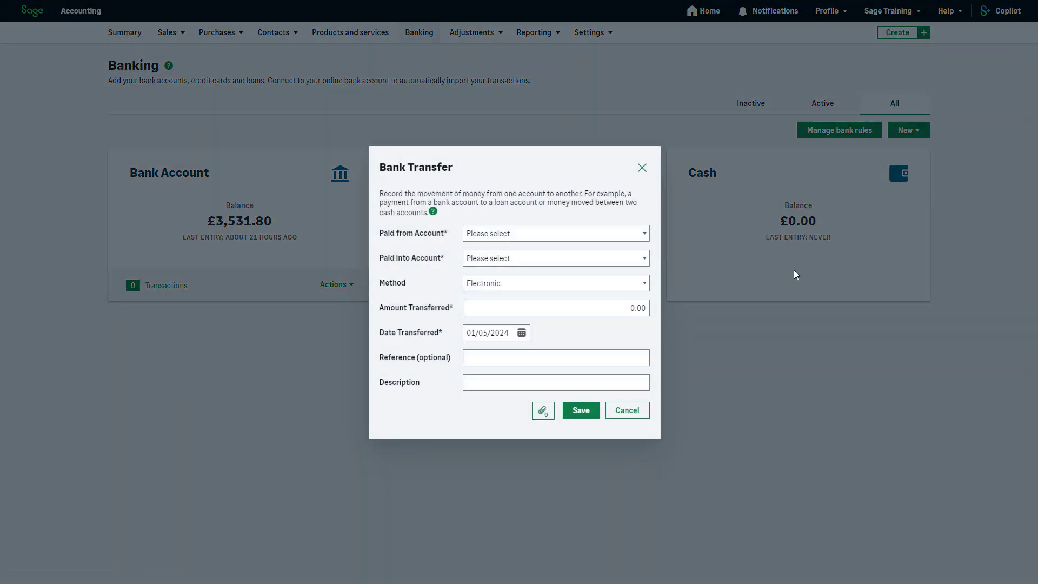
pyautogui.click(555, 233)
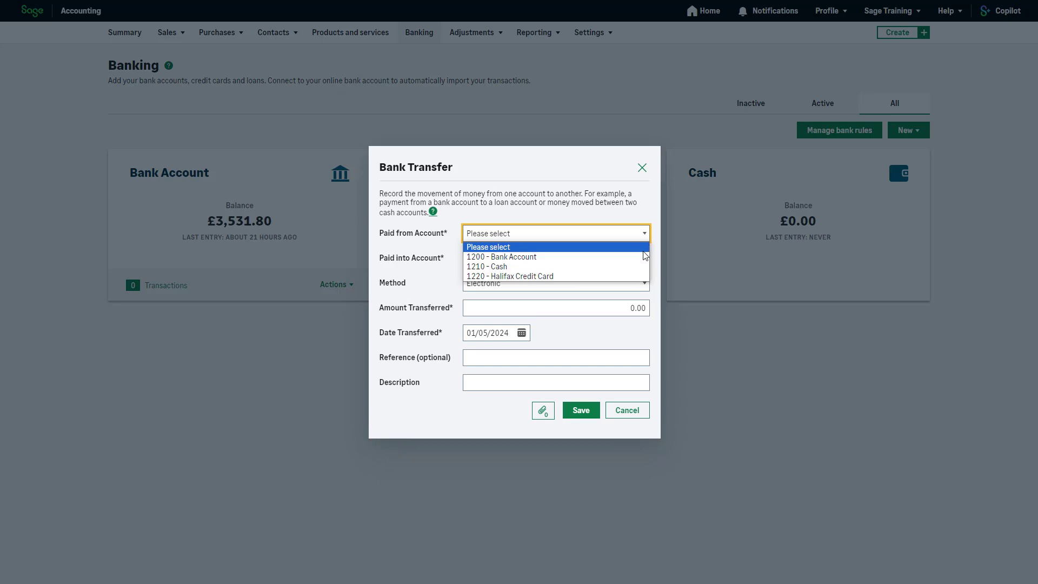
pyautogui.click(501, 256)
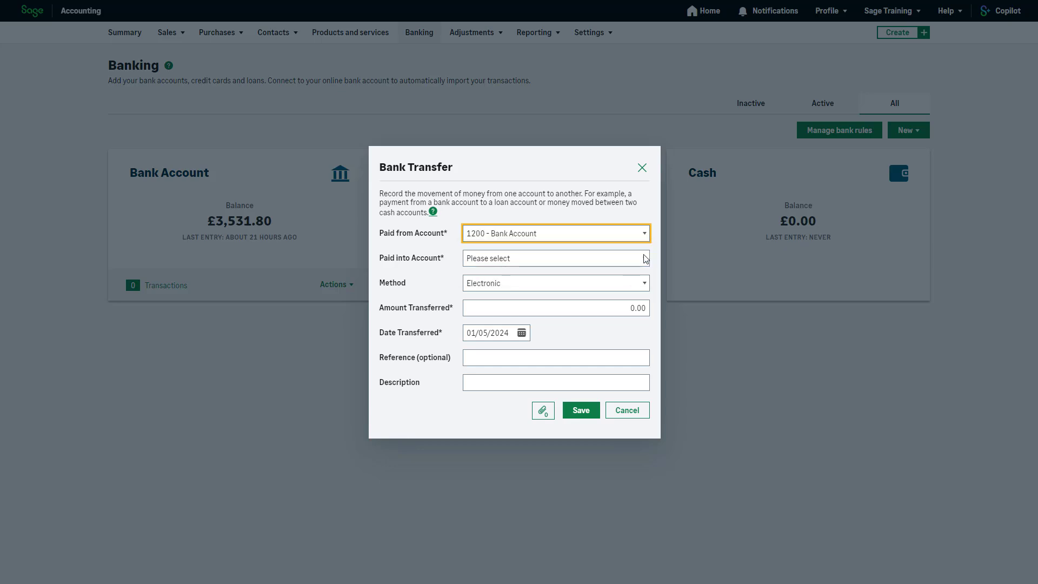
pyautogui.click(554, 259)
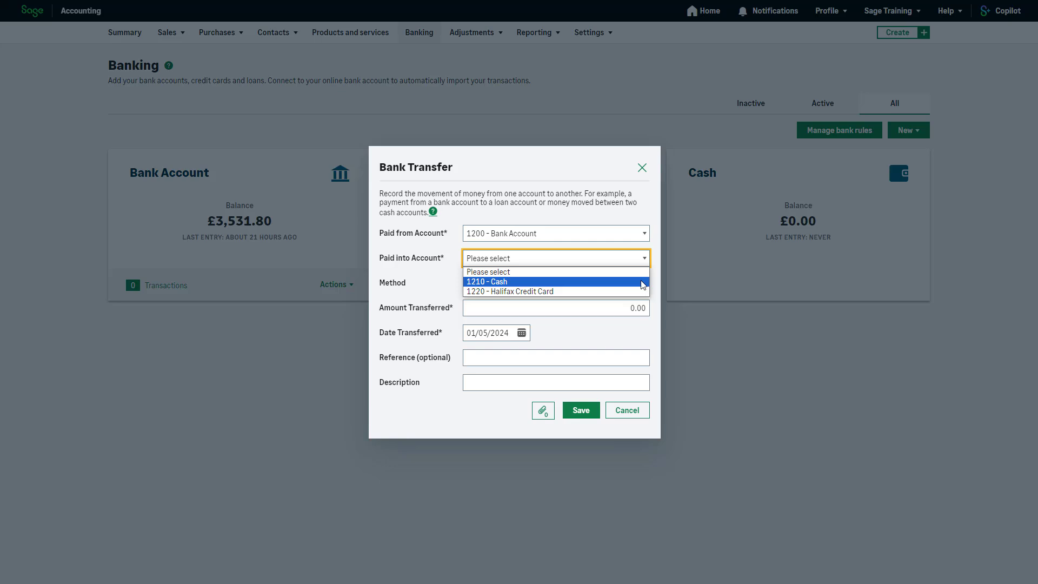
pyautogui.click(509, 291)
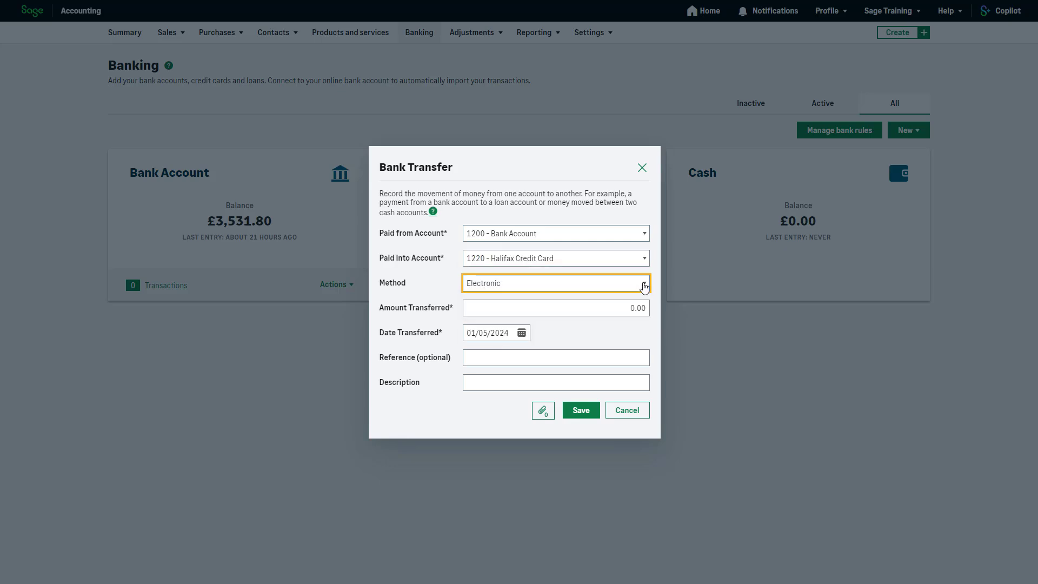
# Enter £100 as the transfer amount, leave reference and description blank, and save
pyautogui.click(555, 307)
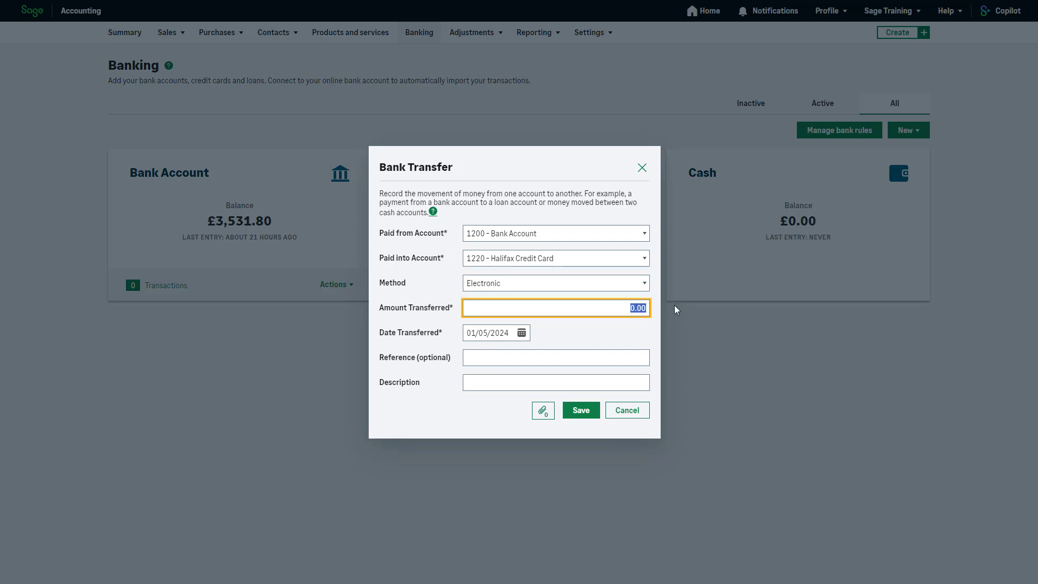
pyautogui.write('100')
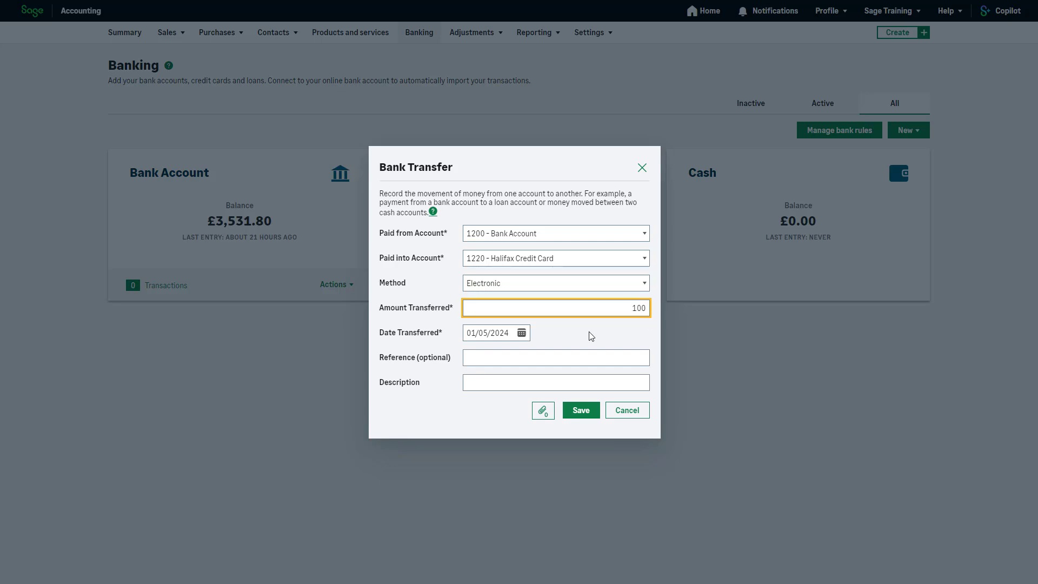
pyautogui.click(522, 333)
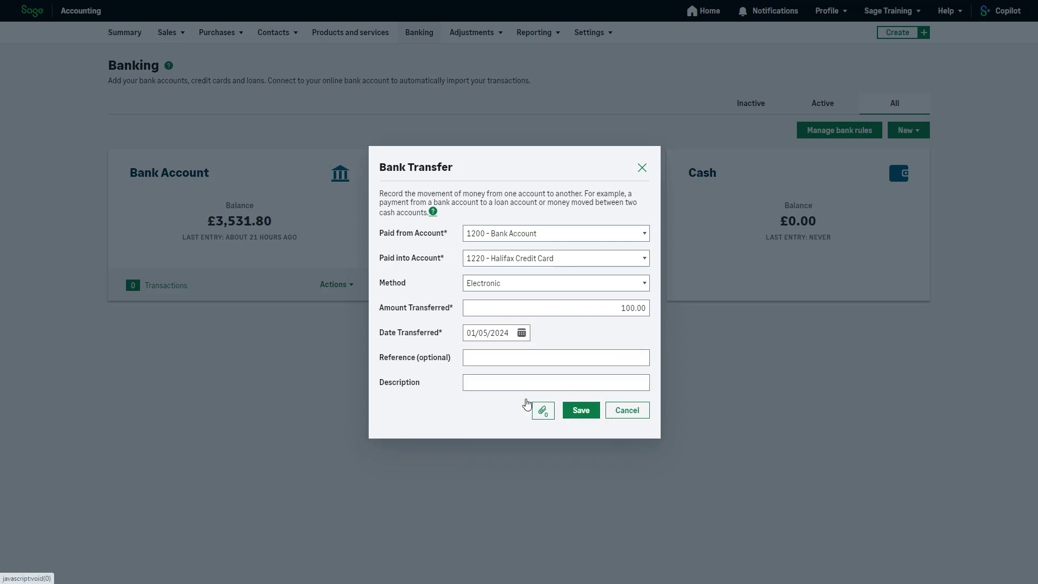
pyautogui.click(555, 357)
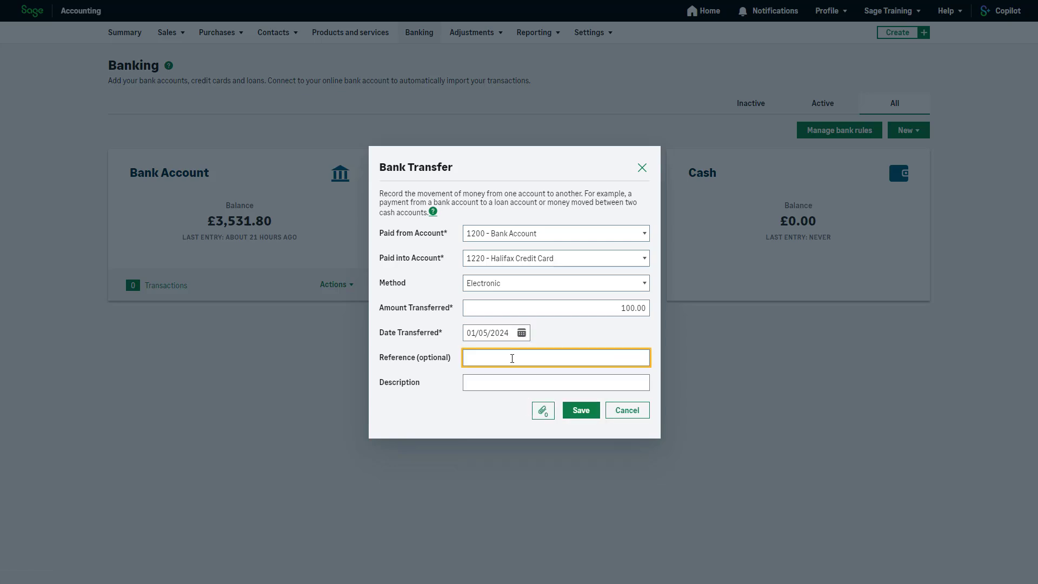
pyautogui.click(555, 382)
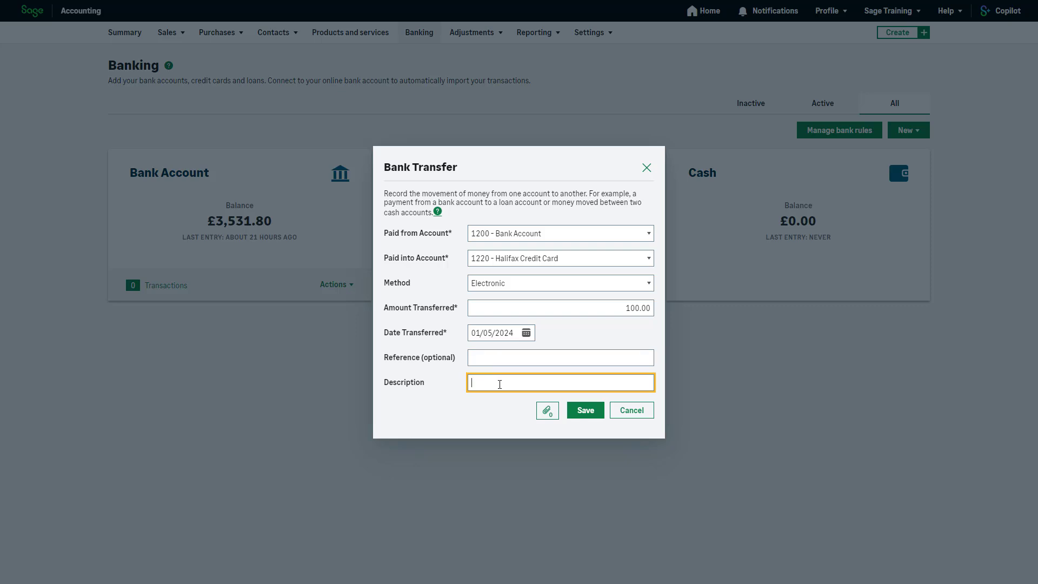
pyautogui.moveTo(540, 404)
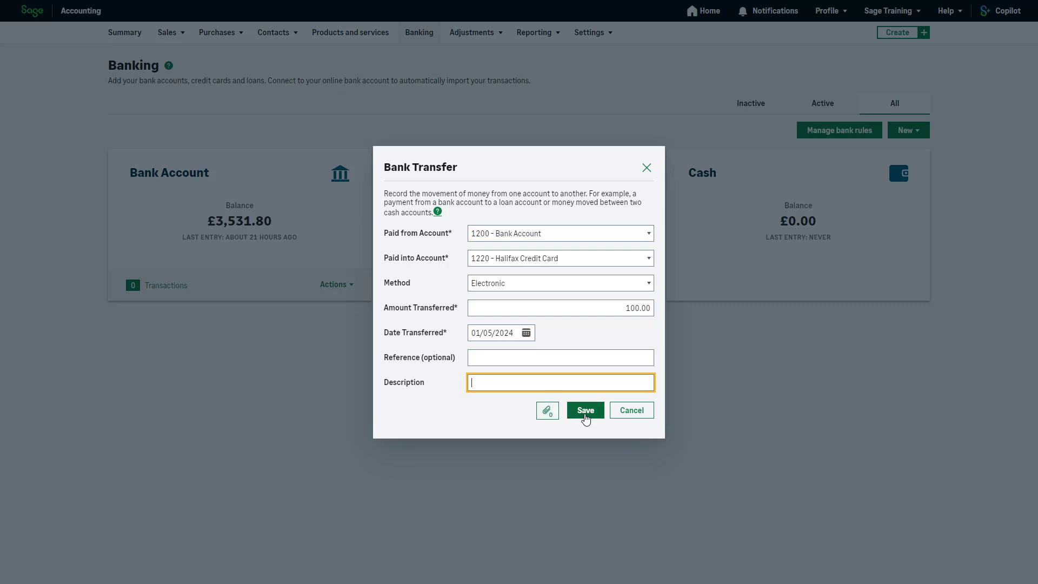
pyautogui.click(584, 410)
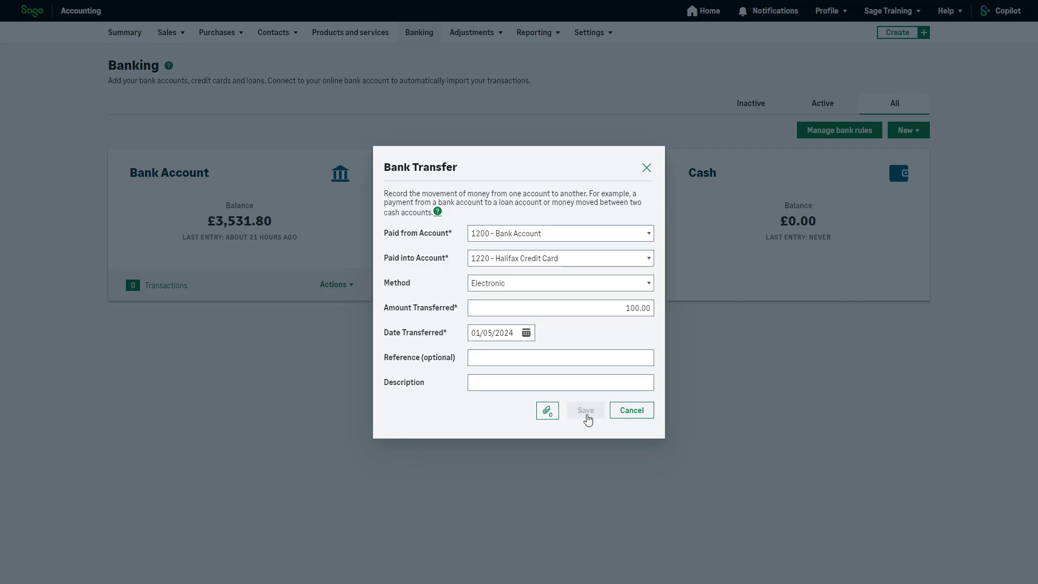
pyautogui.click(584, 409)
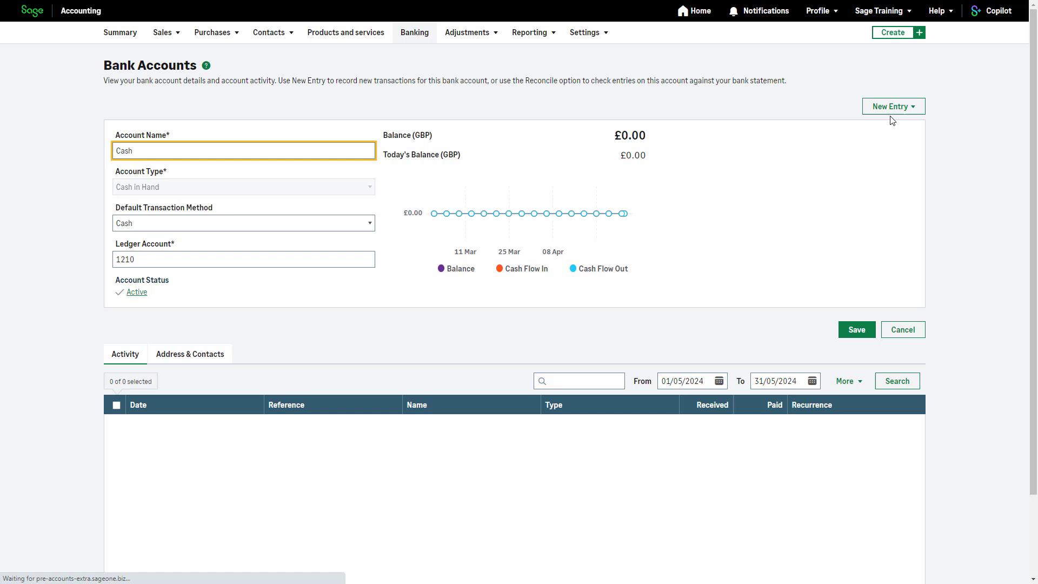
# Create a bank deposit referenced 'Cash Sales W/C 10th May' with £250 cash into Bank Account 1200
pyautogui.click(892, 106)
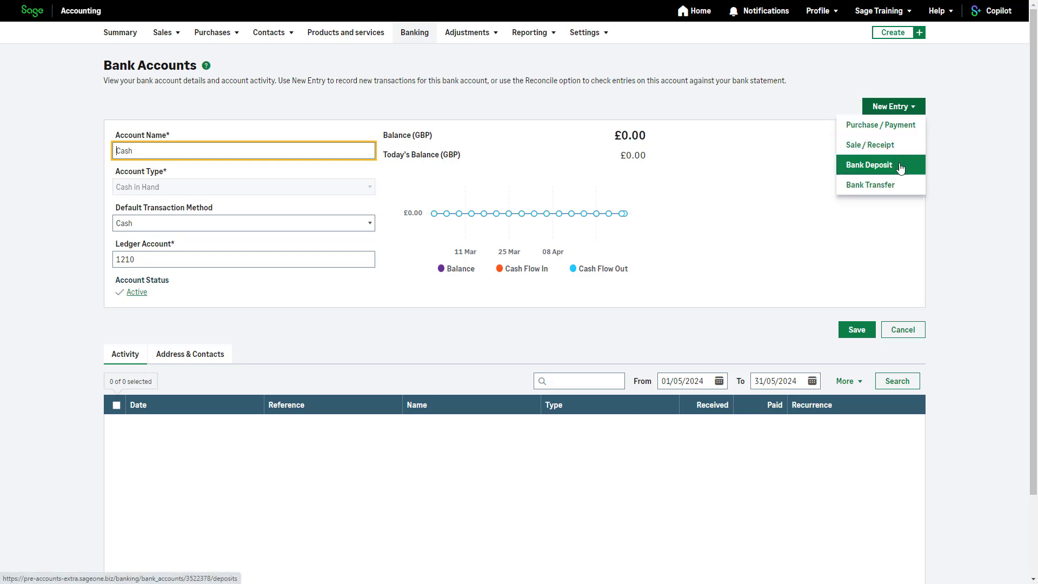
pyautogui.click(870, 165)
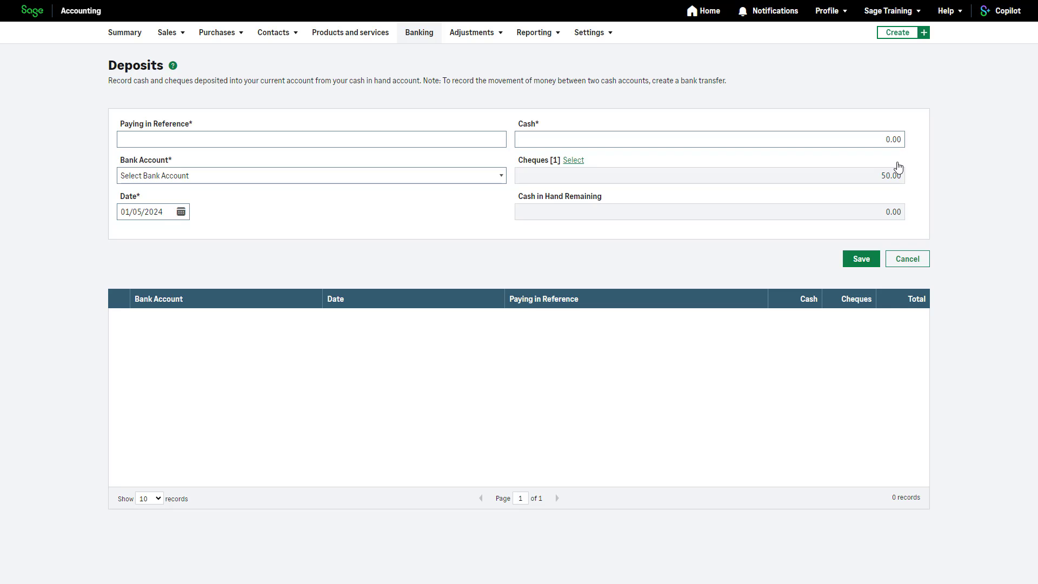
pyautogui.write('Cash Sales W/C 10th May')
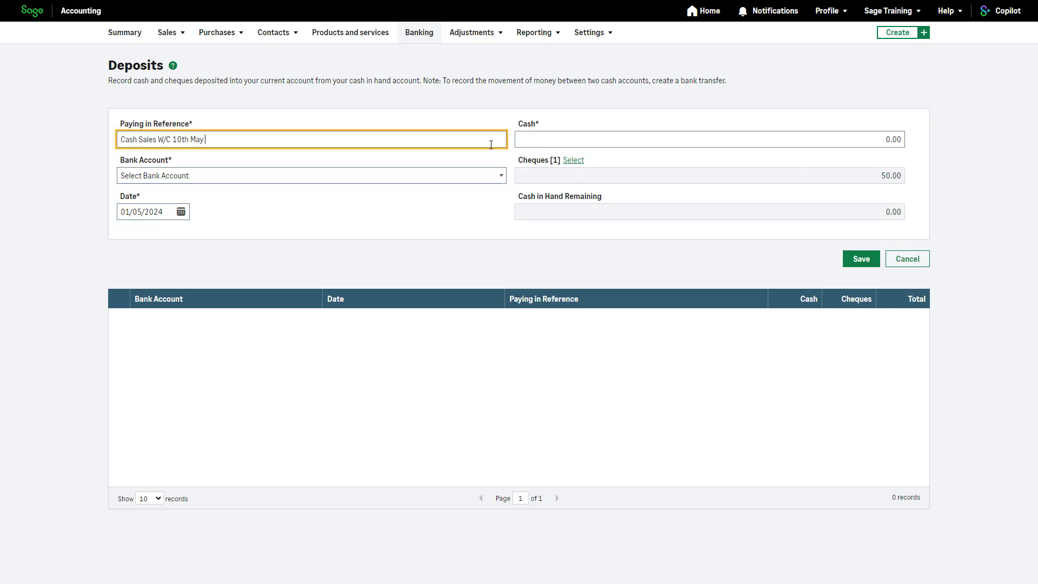
pyautogui.click(708, 139)
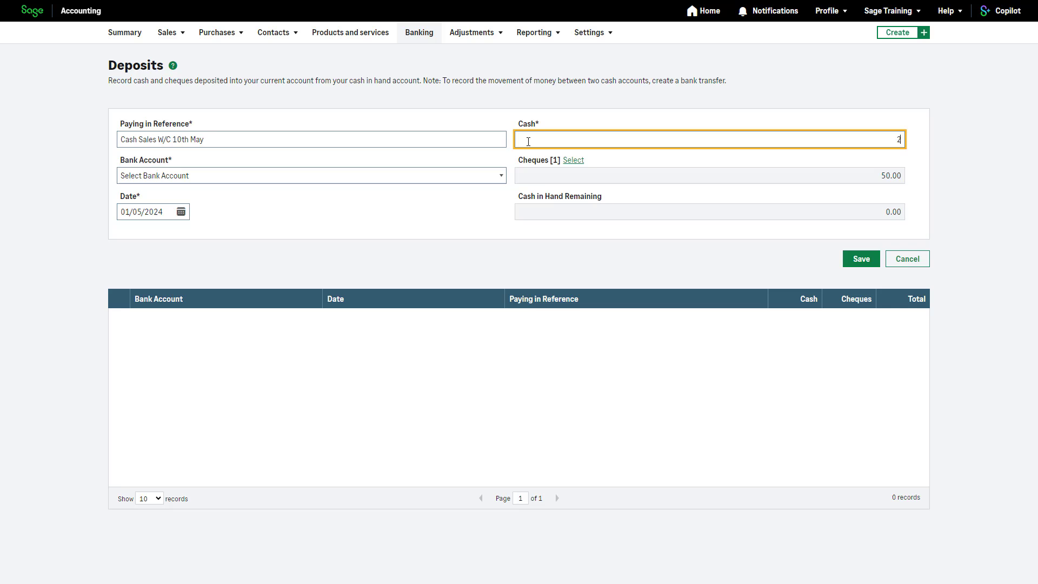
pyautogui.write('250')
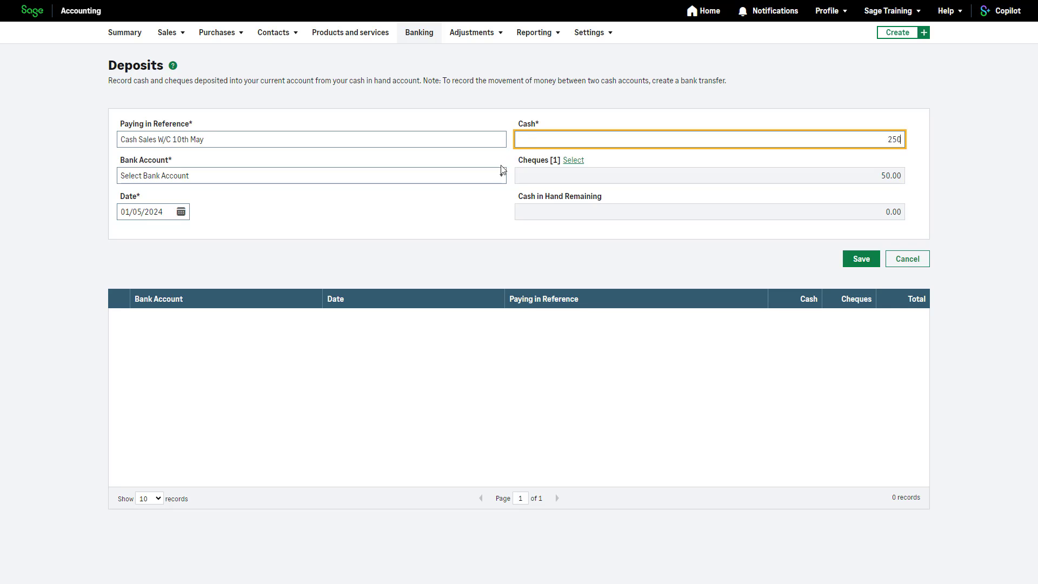
pyautogui.click(310, 175)
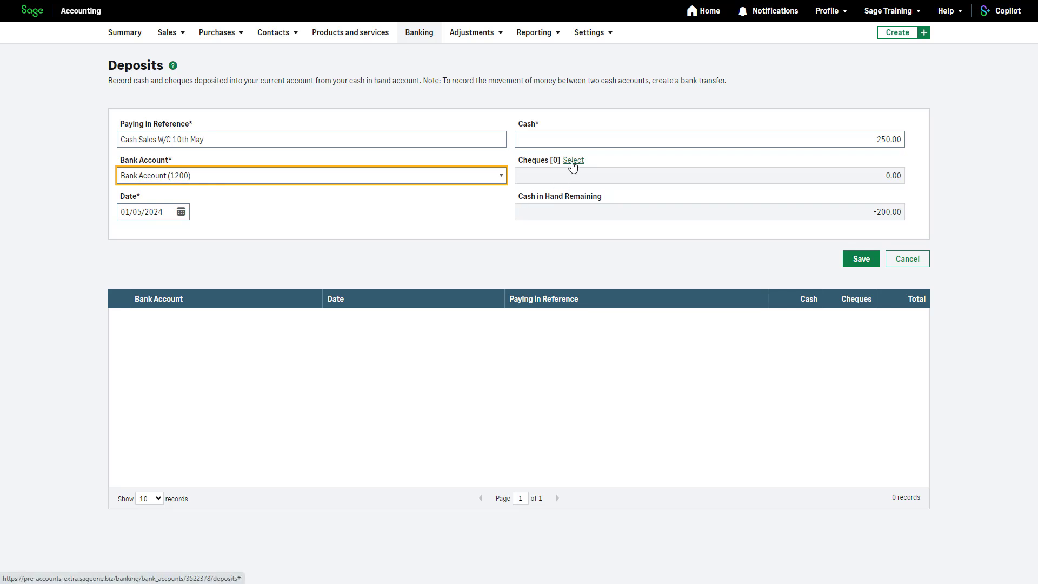
# Add the £50.00 cheque, keep the 01/05/2024 date, and save the £300.00 deposit
pyautogui.click(572, 160)
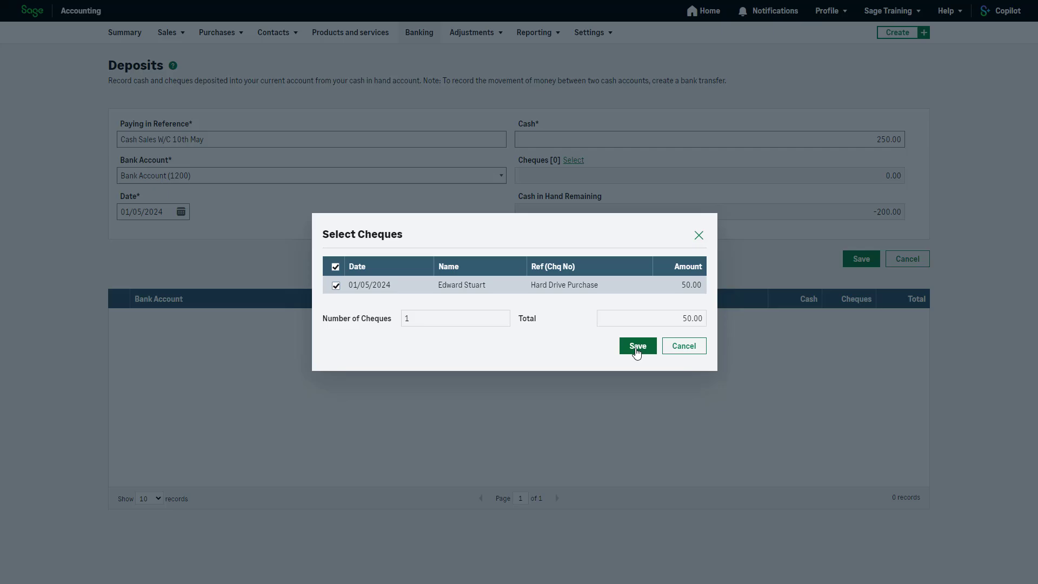
pyautogui.click(636, 346)
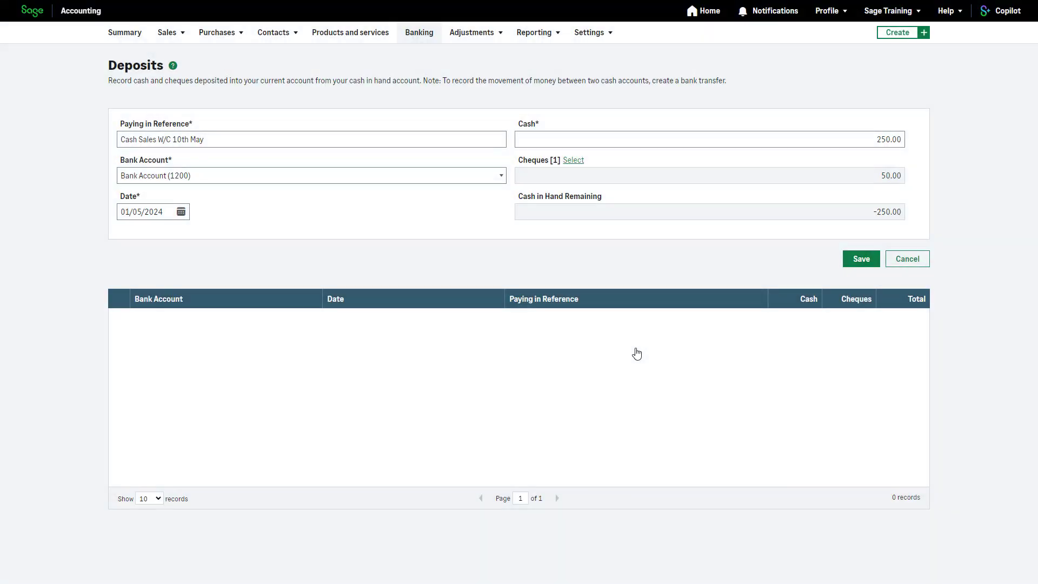
pyautogui.click(153, 211)
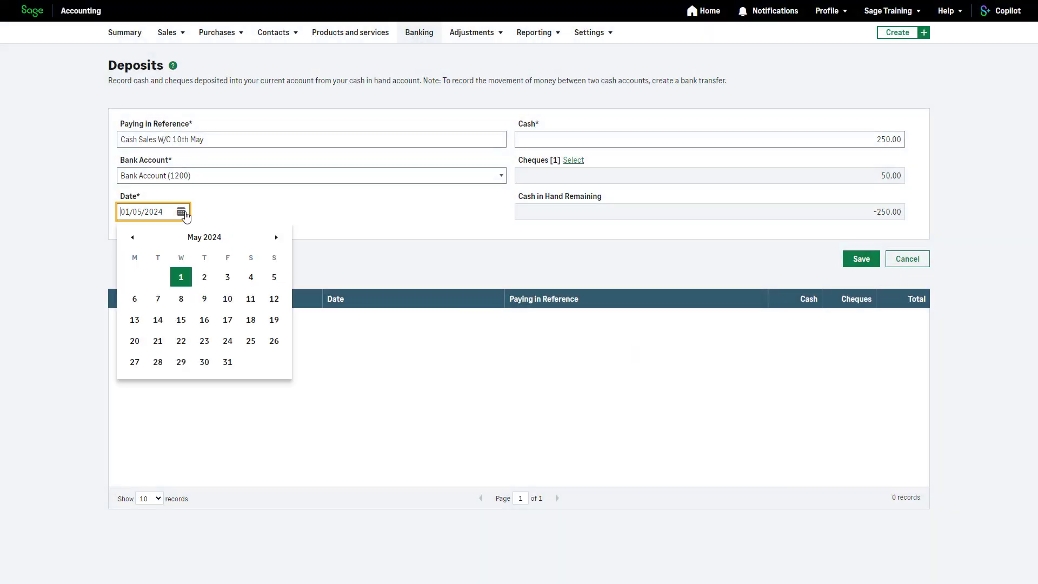
pyautogui.click(180, 277)
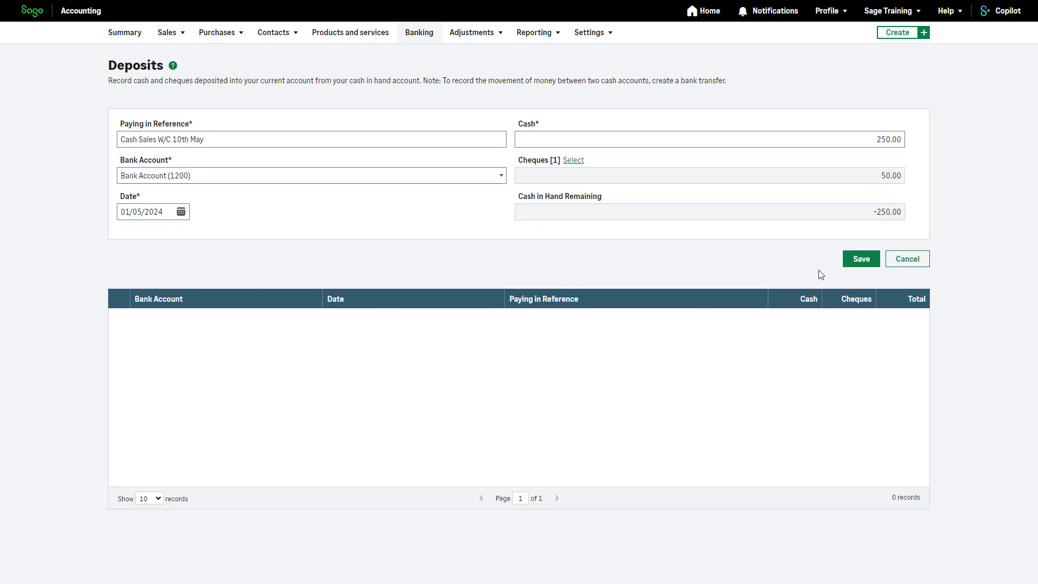
pyautogui.click(859, 258)
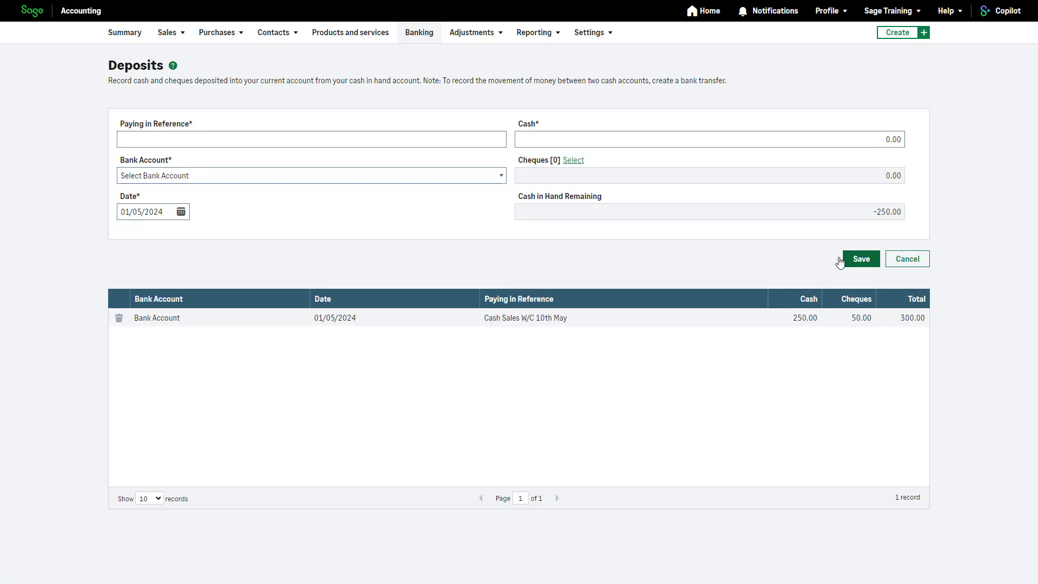
# Review the Bank Account activity for the £100 transfer and £300 deposit, then open Help
pyautogui.click(418, 32)
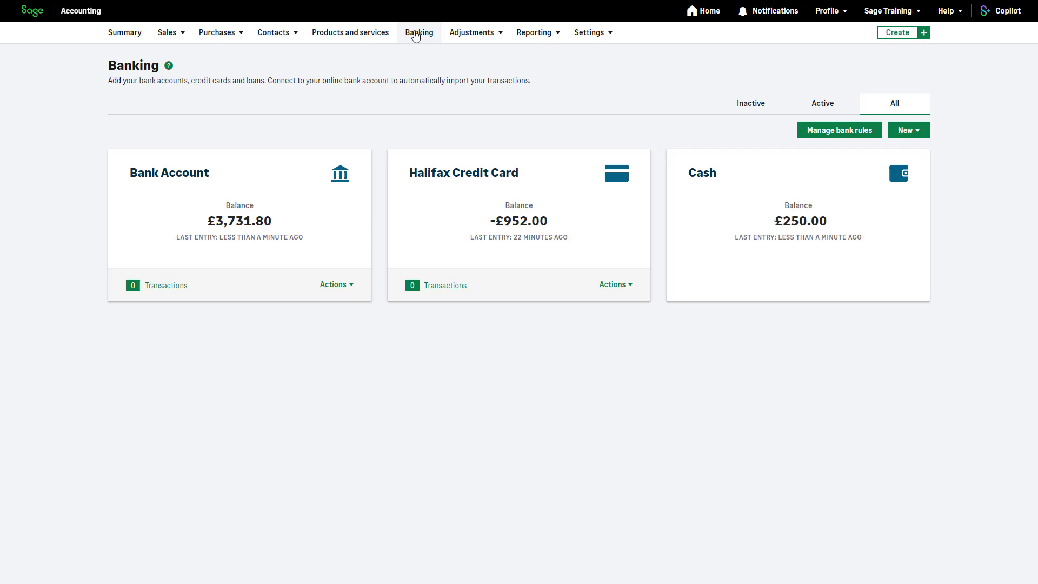
pyautogui.moveTo(307, 223)
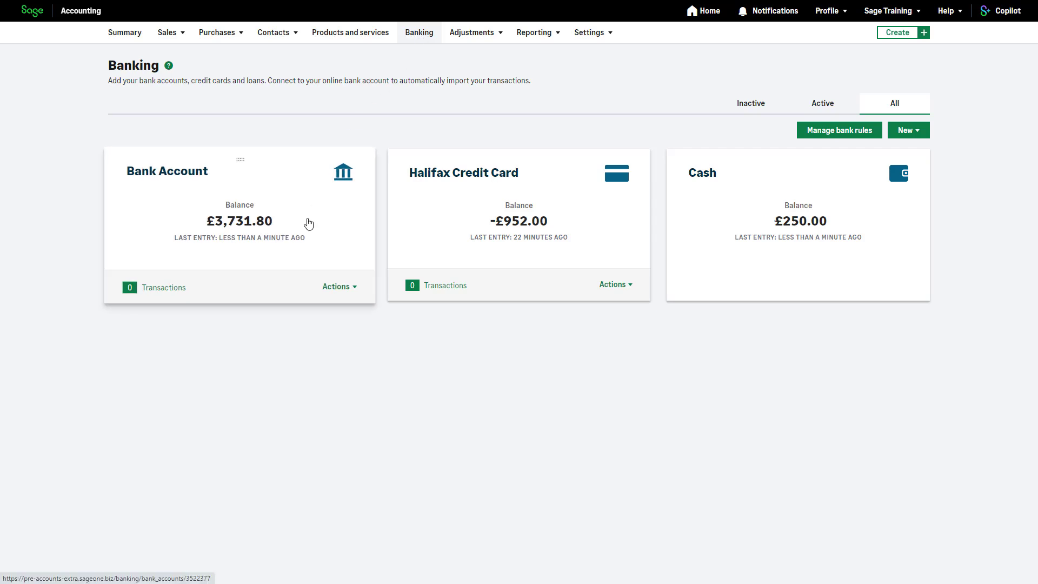
pyautogui.click(167, 171)
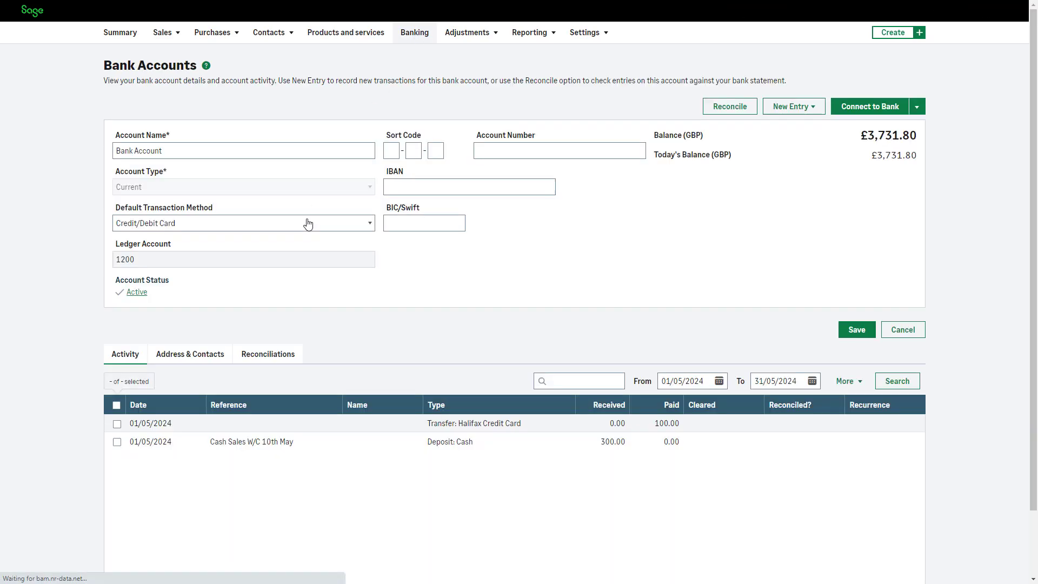
pyautogui.scroll(-3)
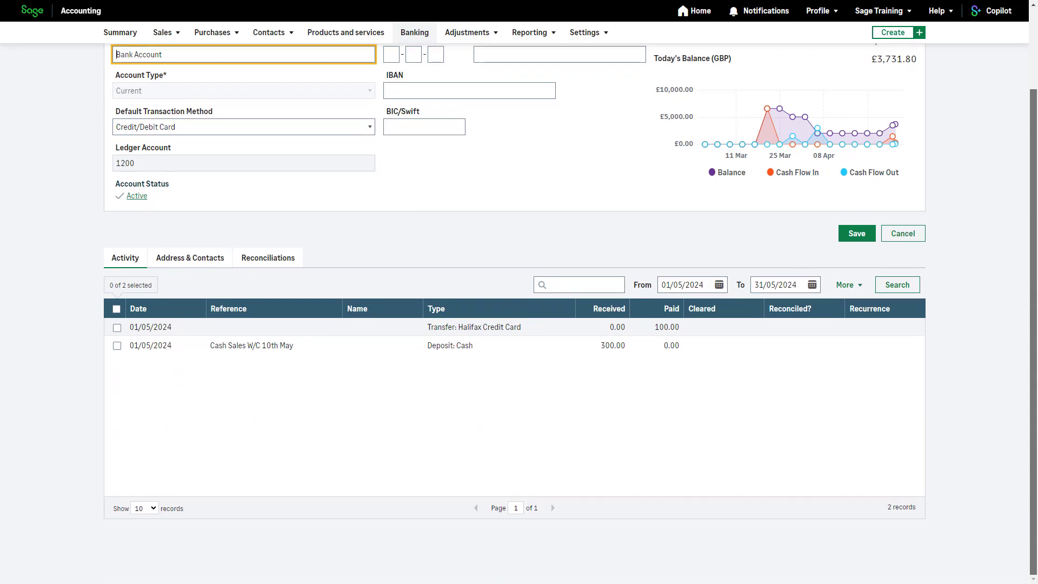
pyautogui.scroll(3)
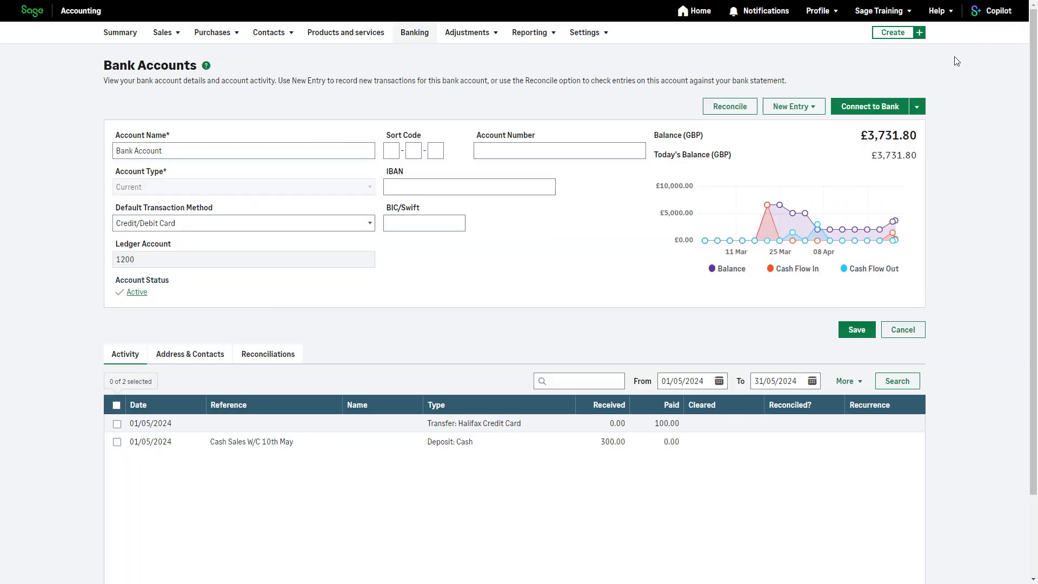
pyautogui.click(939, 11)
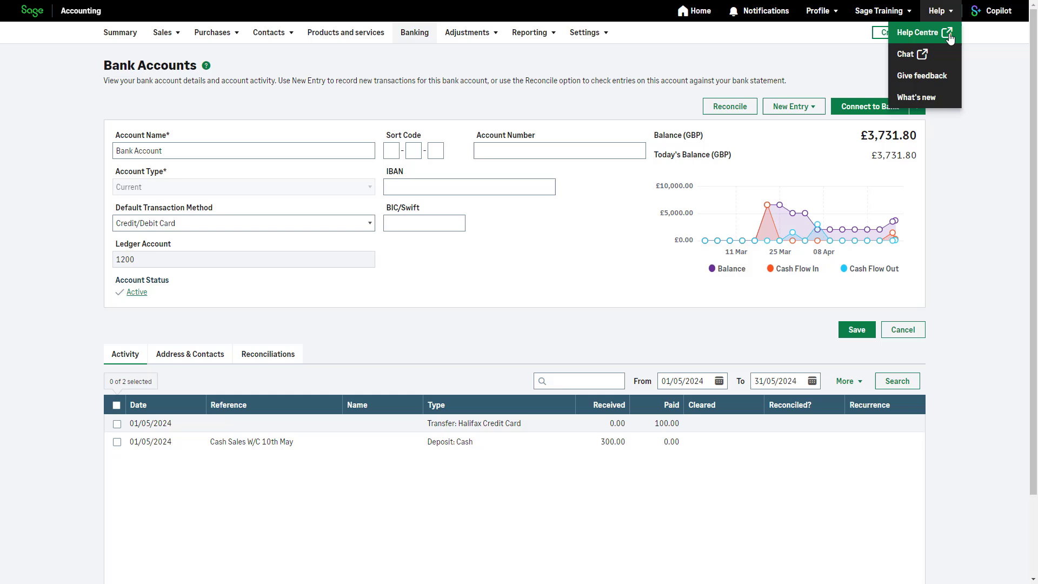